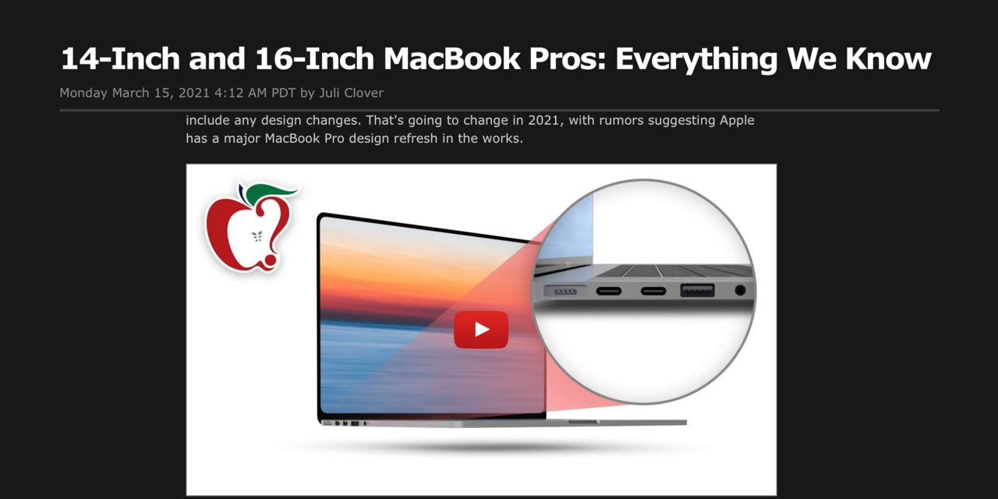
click(481, 329)
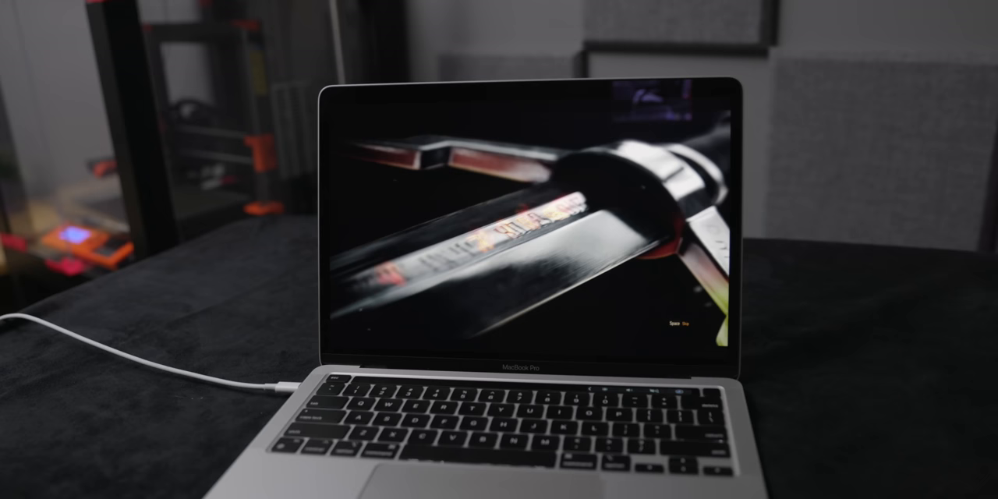
key(space)
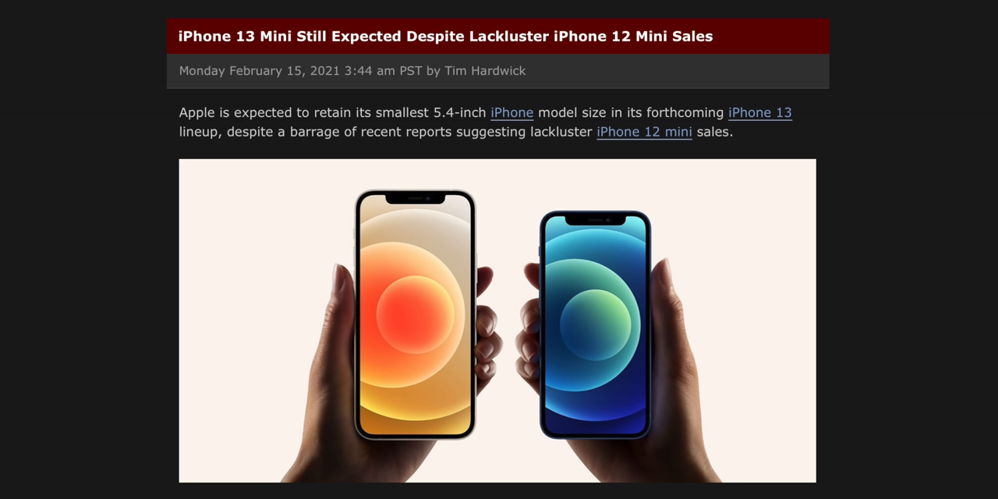
click(644, 131)
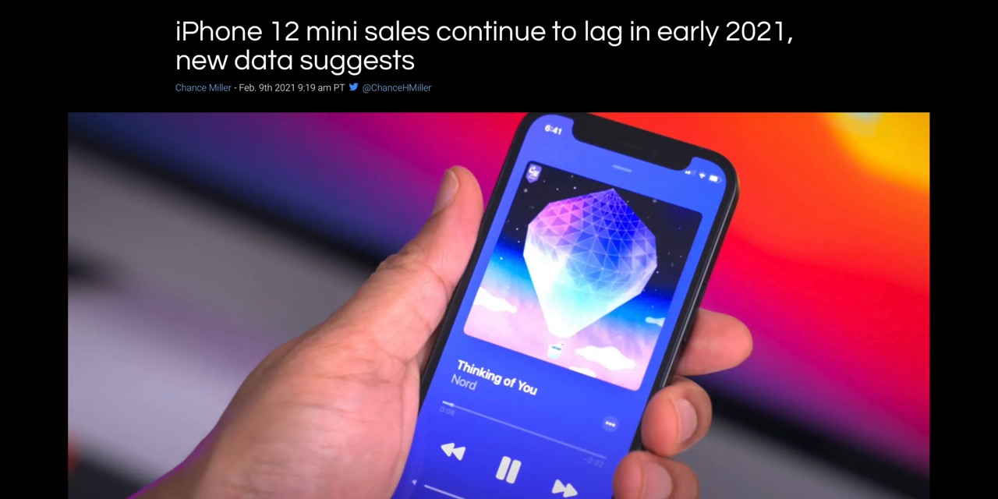
scroll(down, 3)
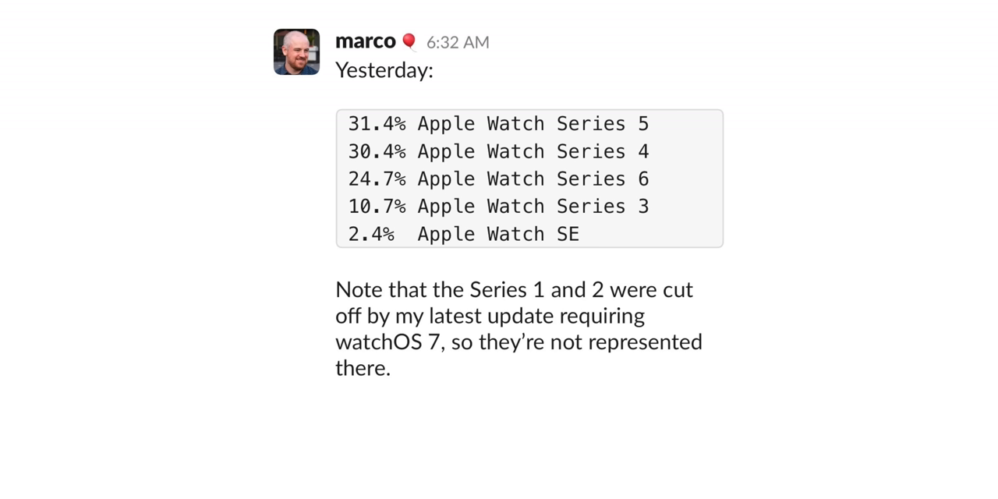
scroll(down, 3)
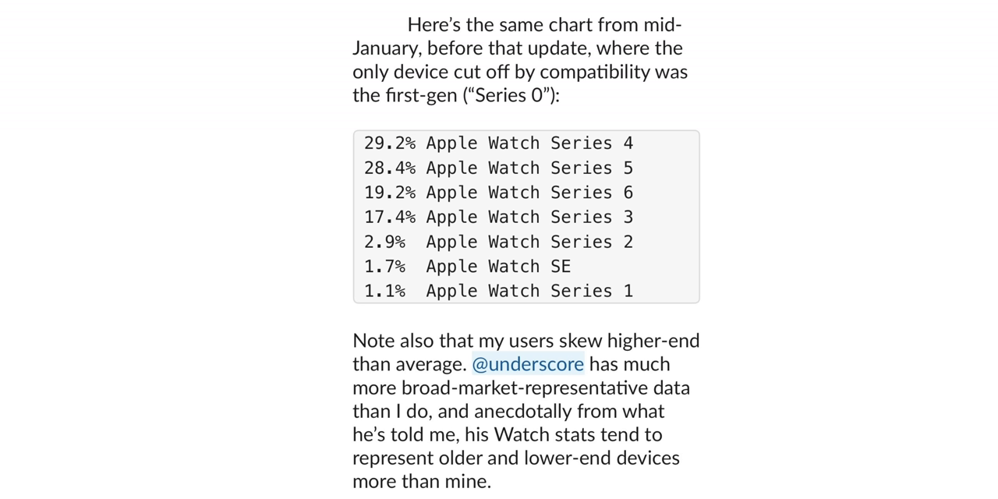